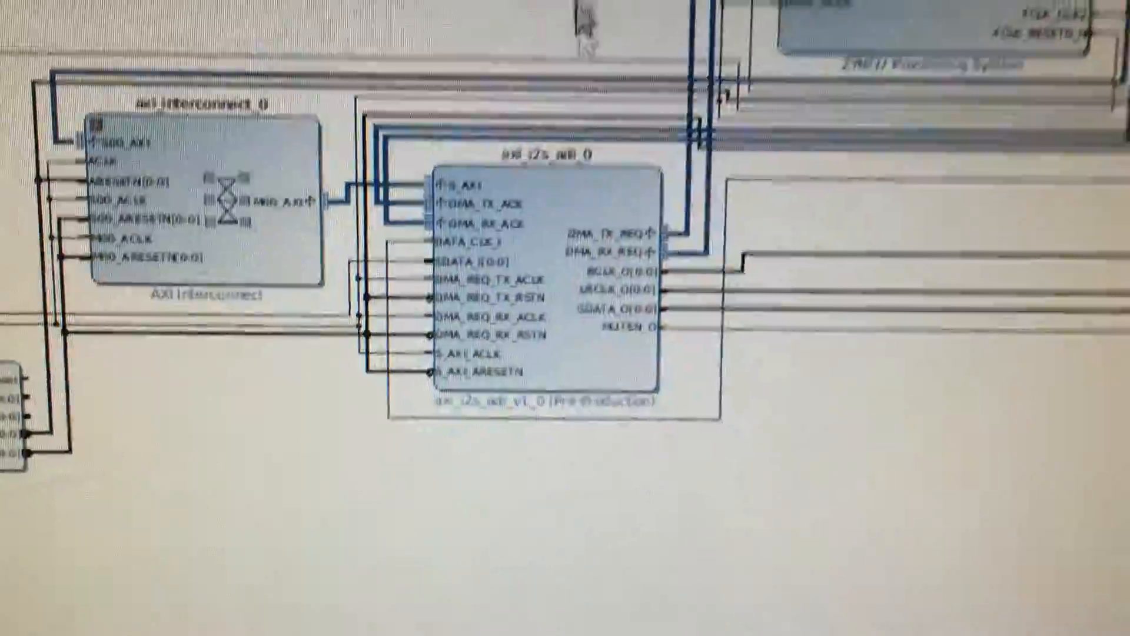
mouse_move(592, 238)
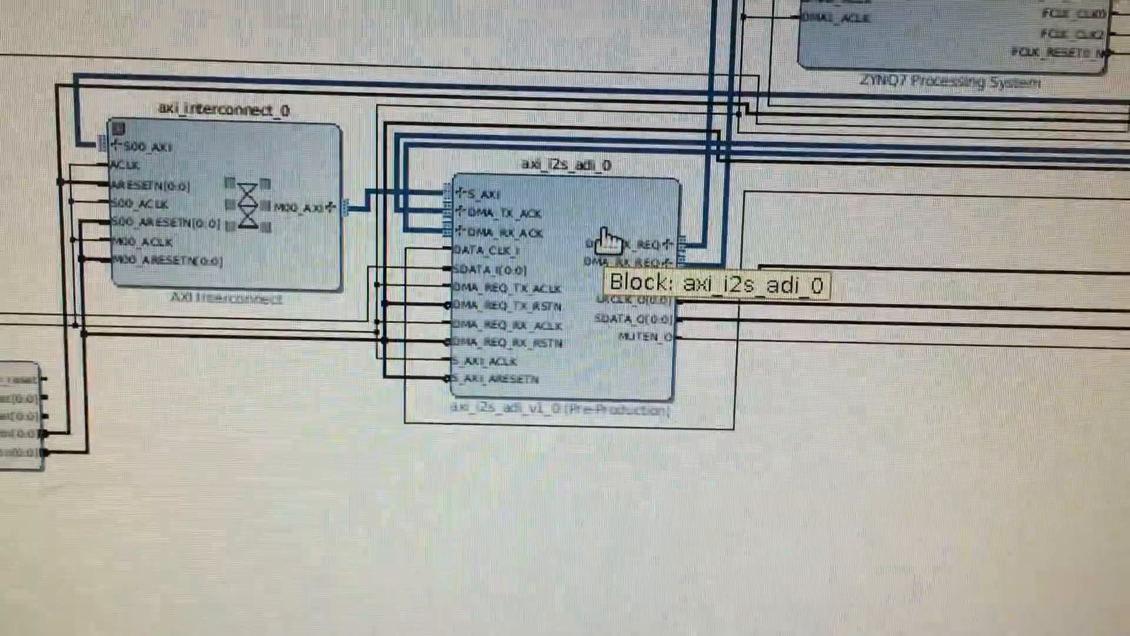